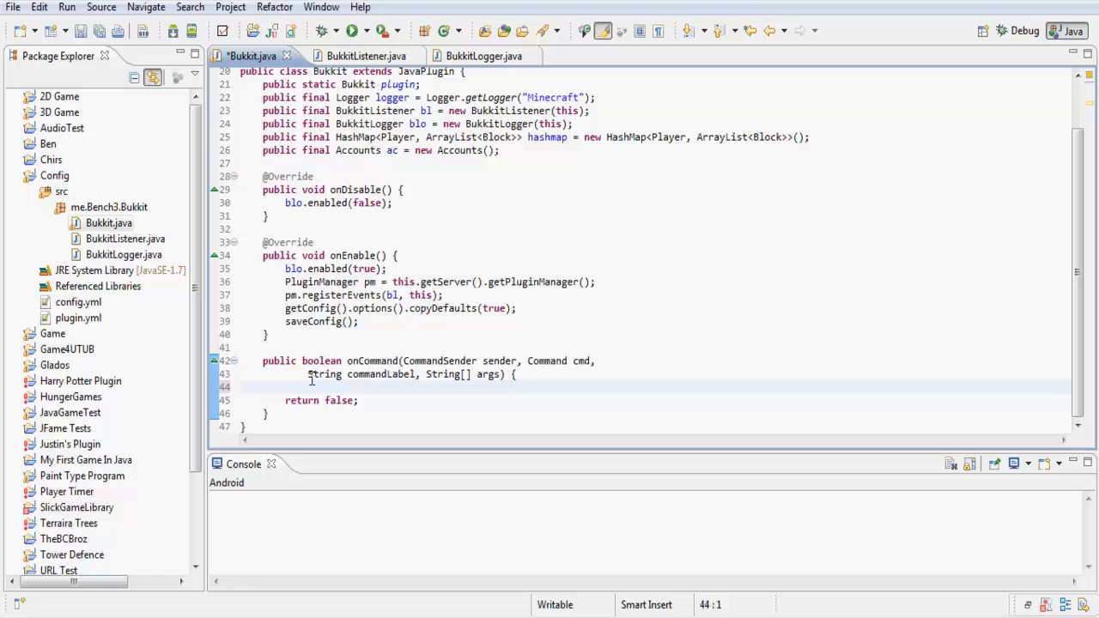
Step: Save Bukkit.java and add blank lines above return false in onCommand
key(ctrl+s)
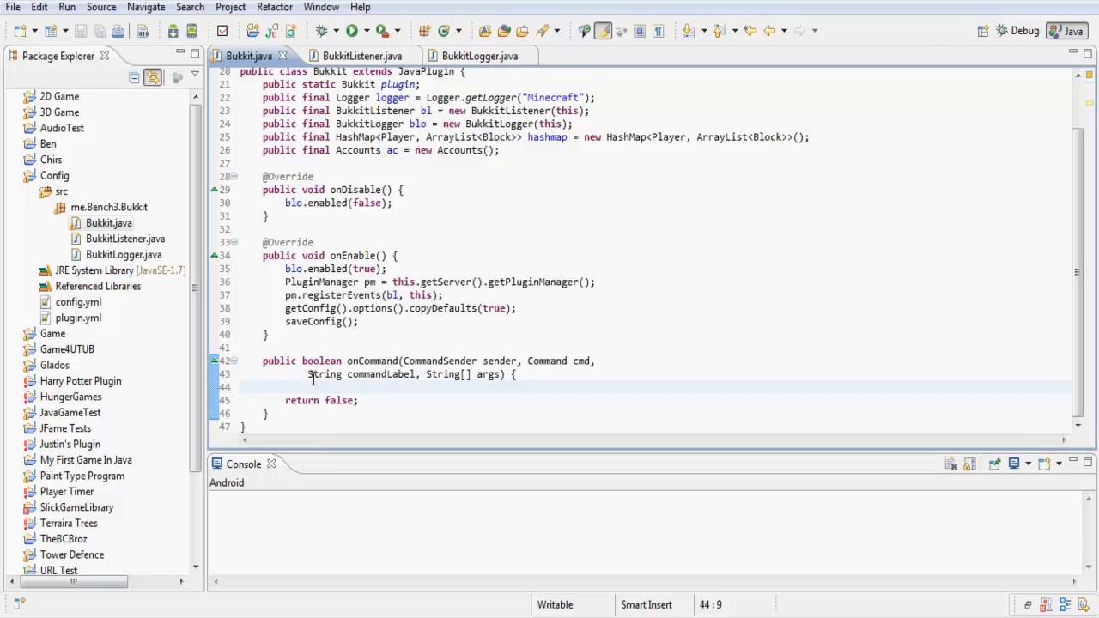
key(Return)
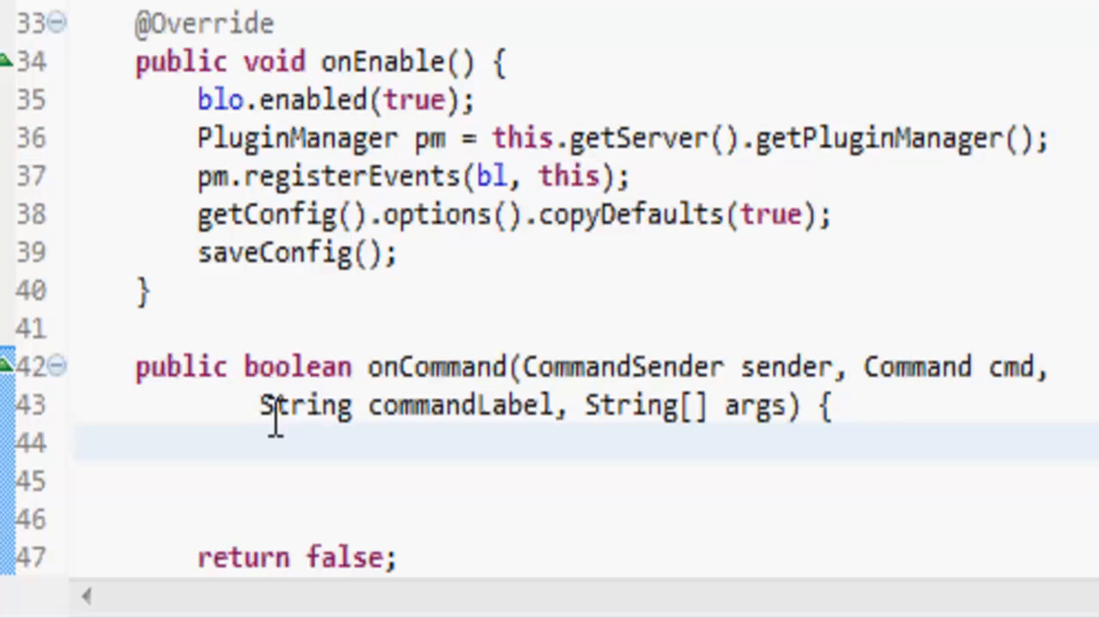
Step: Begin onCommand with an empty if (sender instanceof Player) { } block
scroll(down, 3)
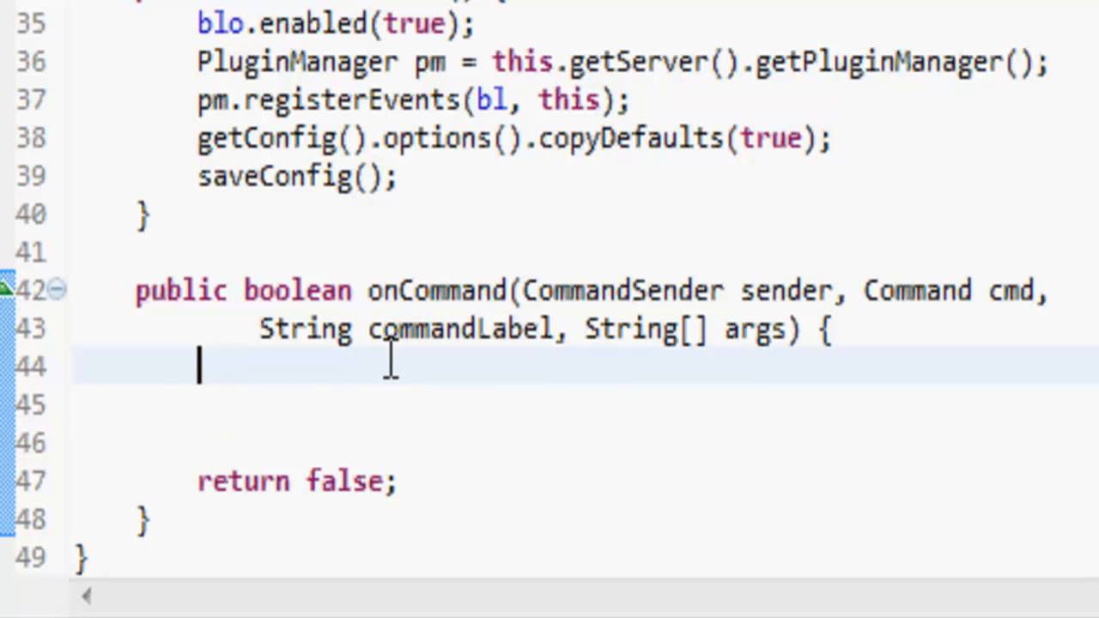
text(if(s)
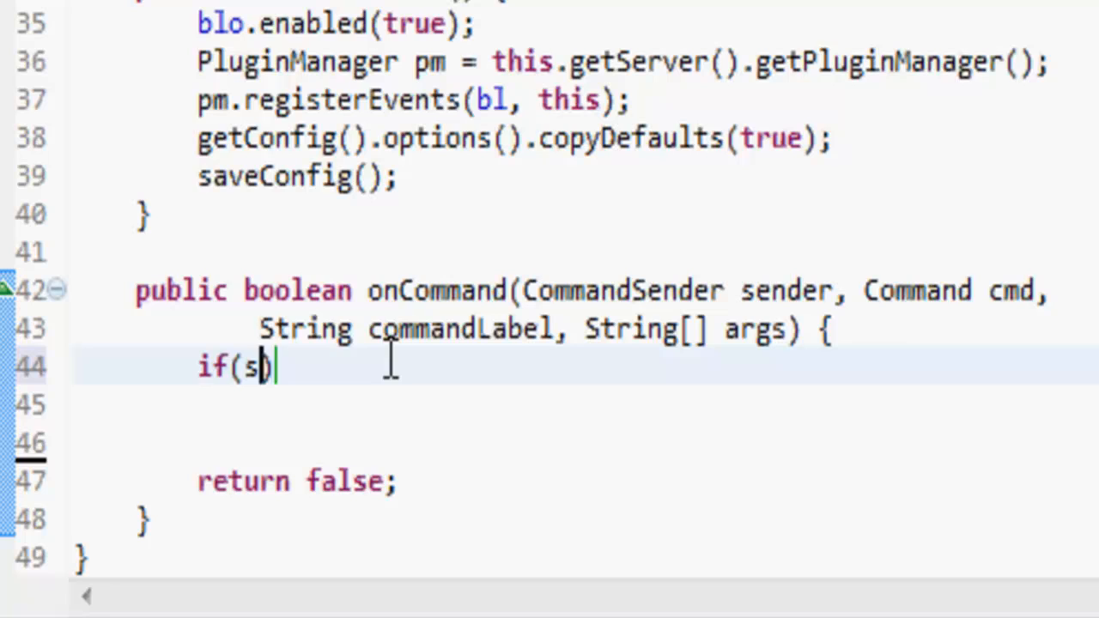
text(ender)
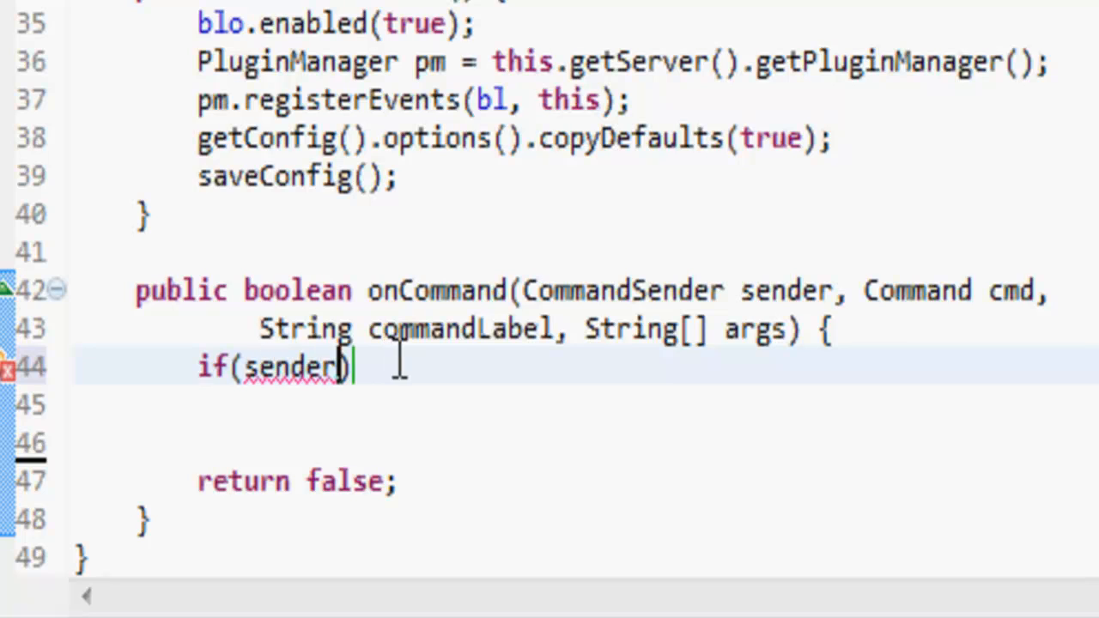
double_click(786, 290)
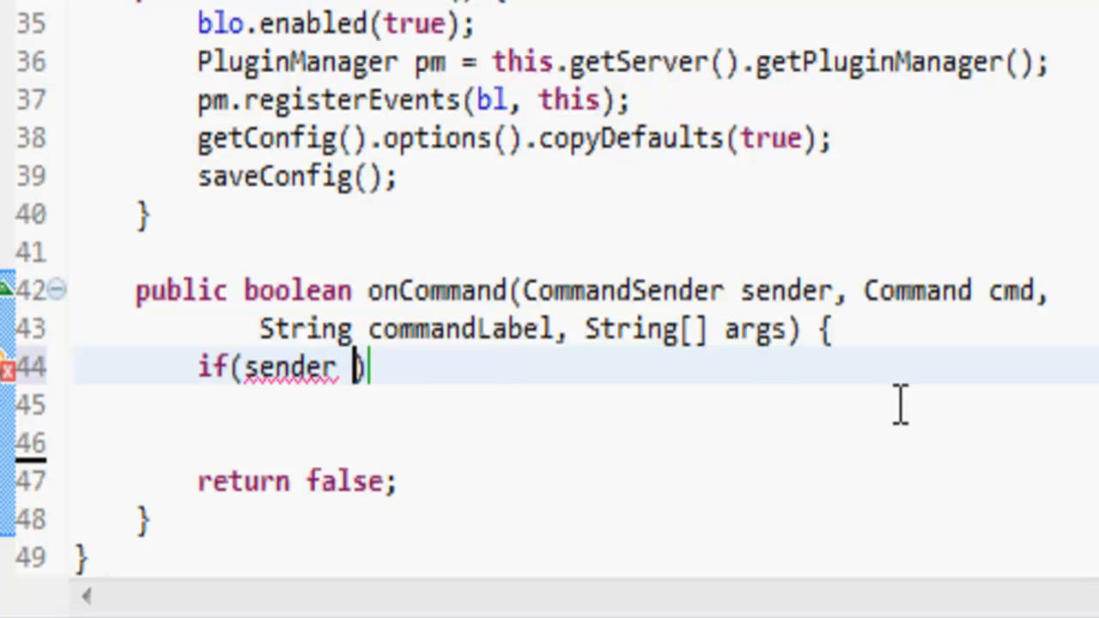
text(insta)
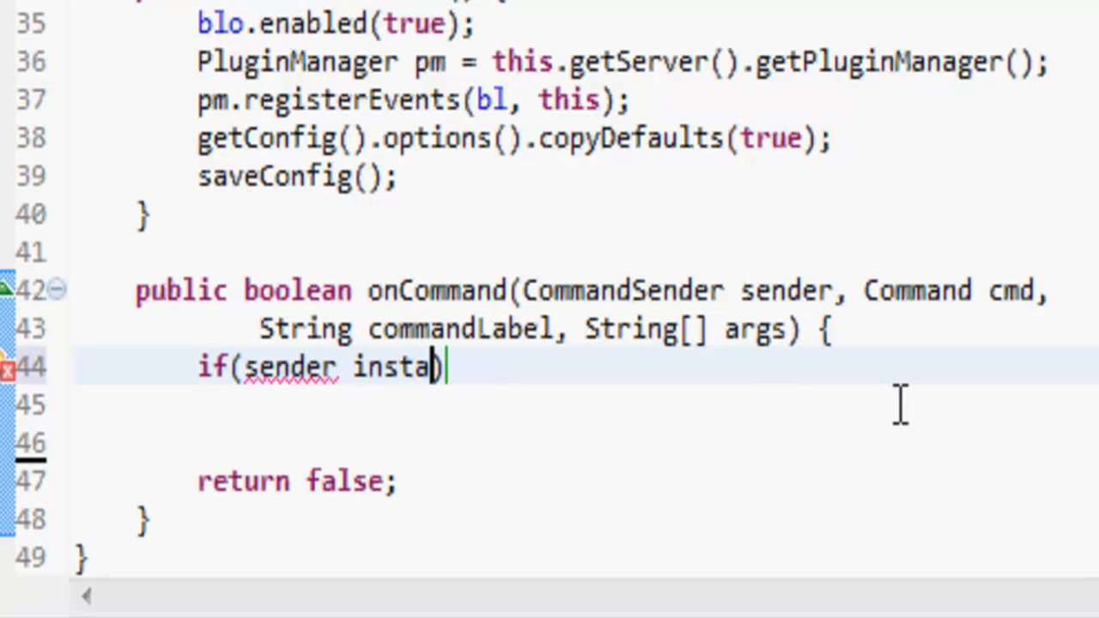
text(b)
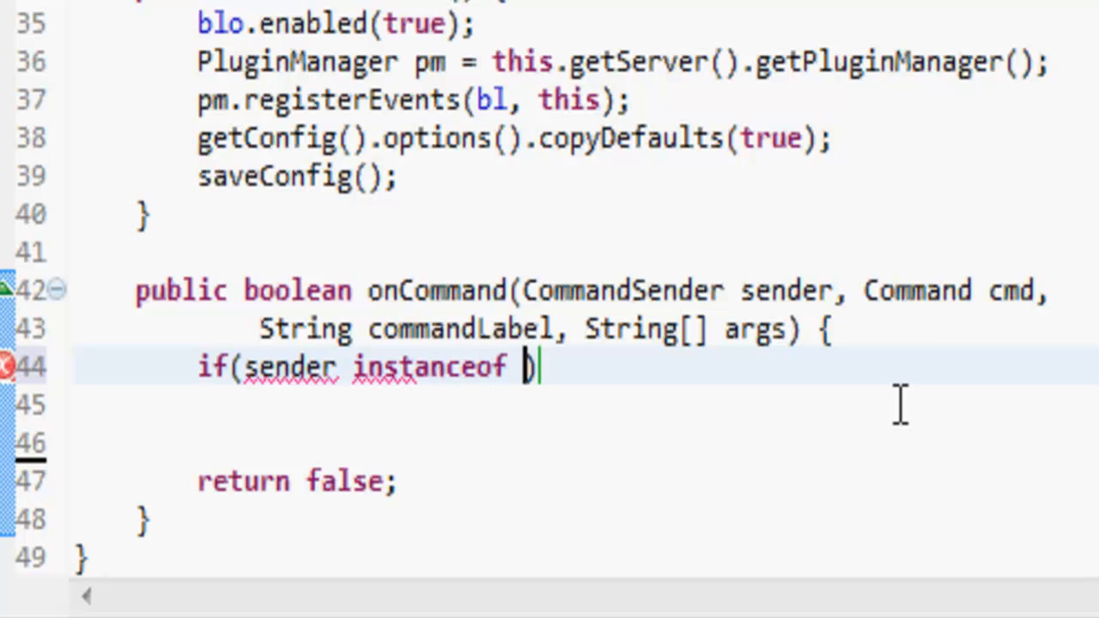
text(Player){)
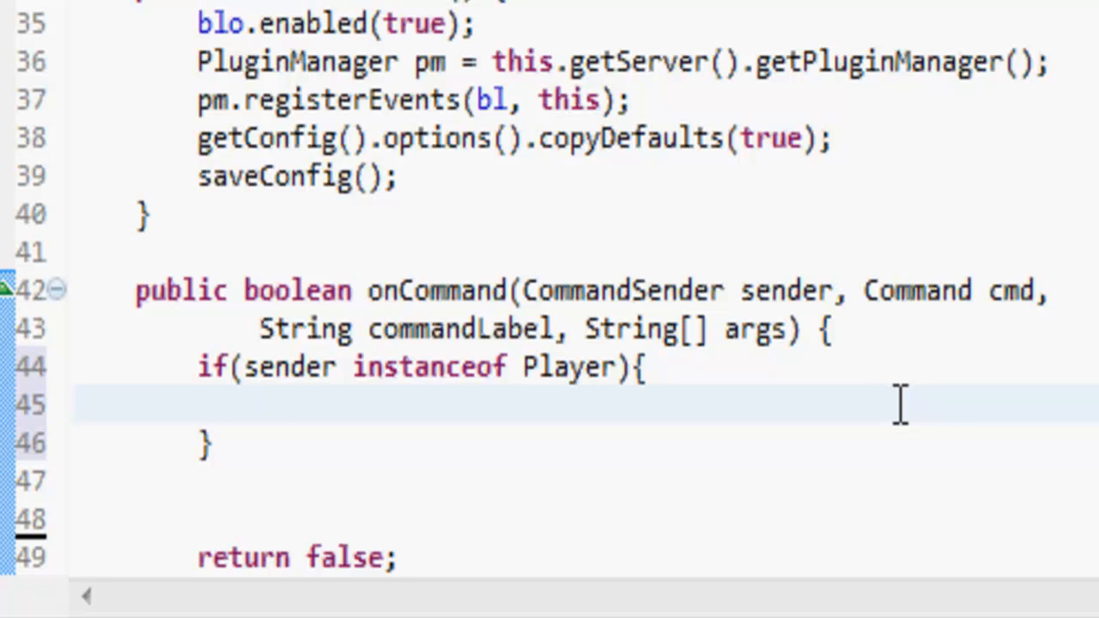
Step: Inside the Player check, add sender.sendMessage("Hello!");
text(sender.)
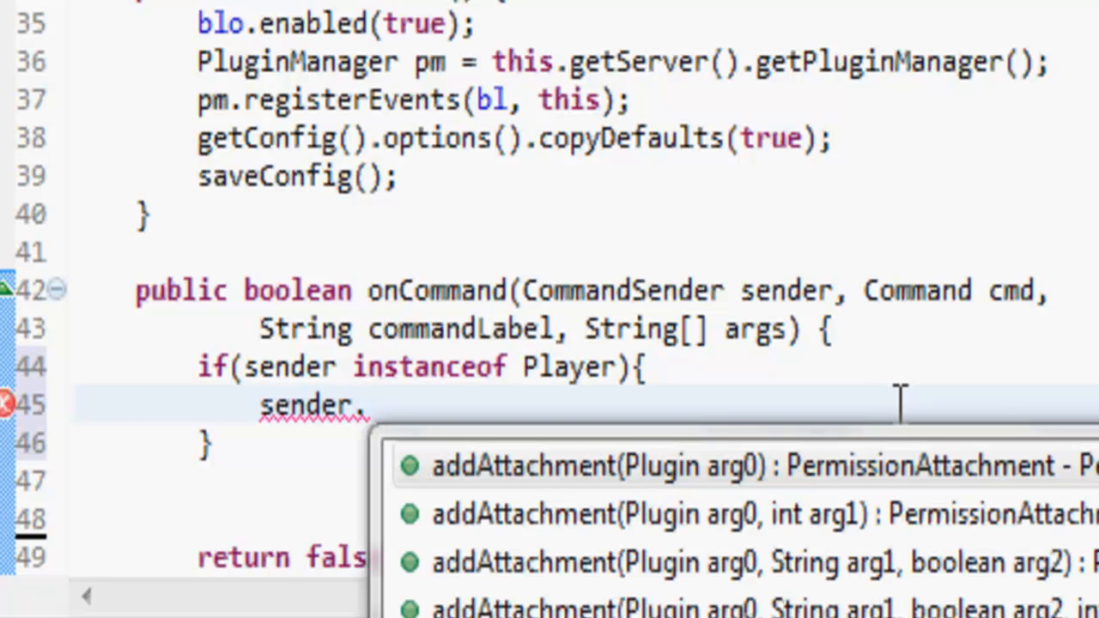
text(sendMessage())
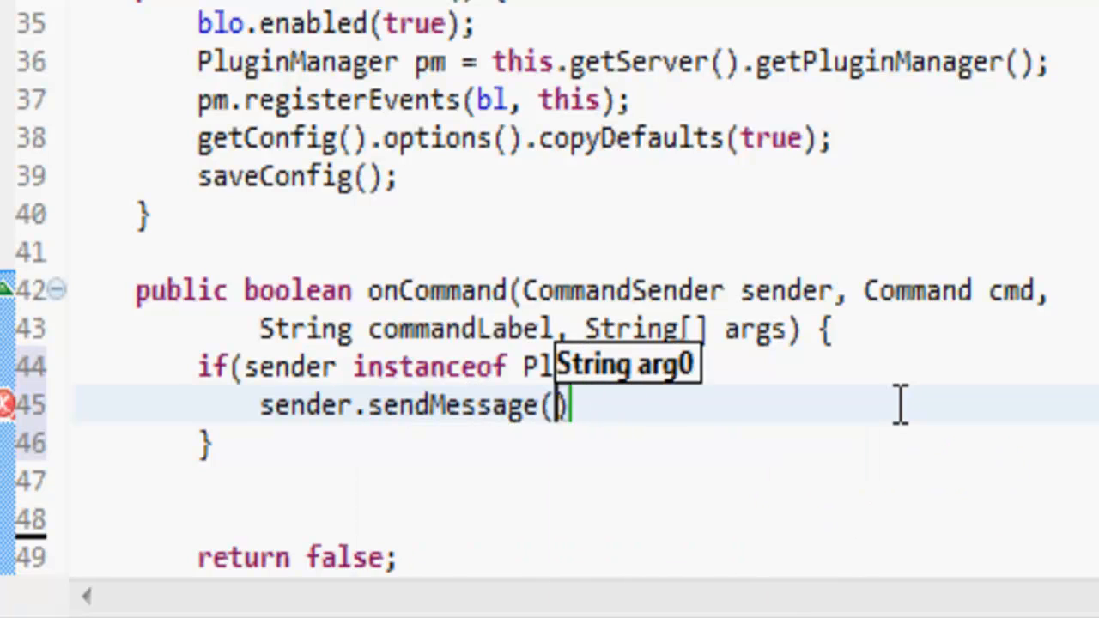
text("Hello!")
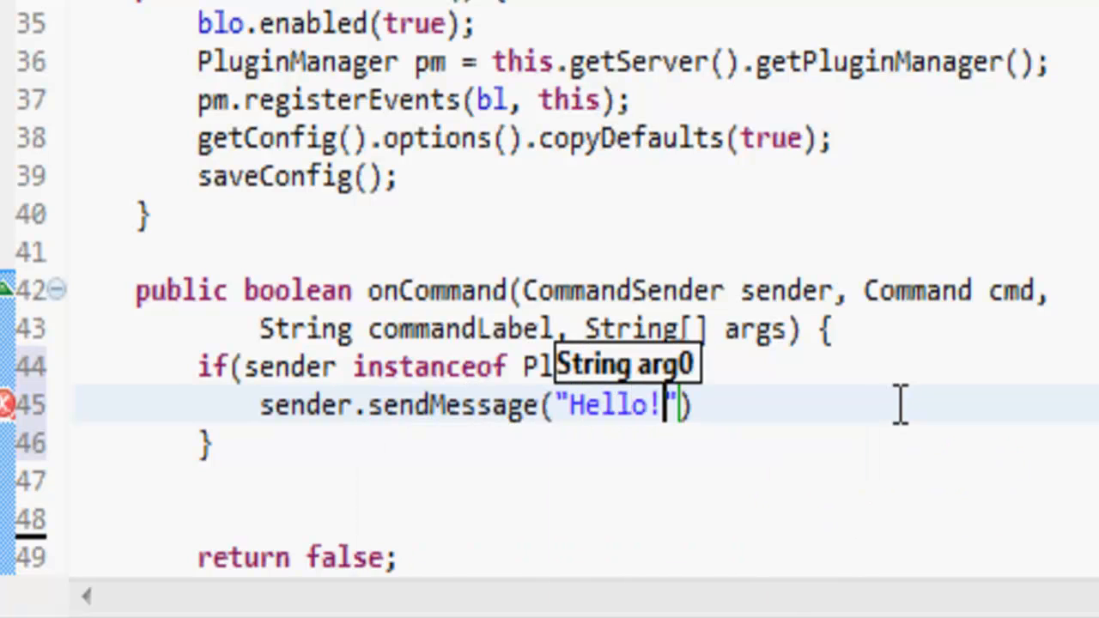
Step: Add an else branch sending "Only Players Can Use This Command!"
text(else{)
text(sender.s)
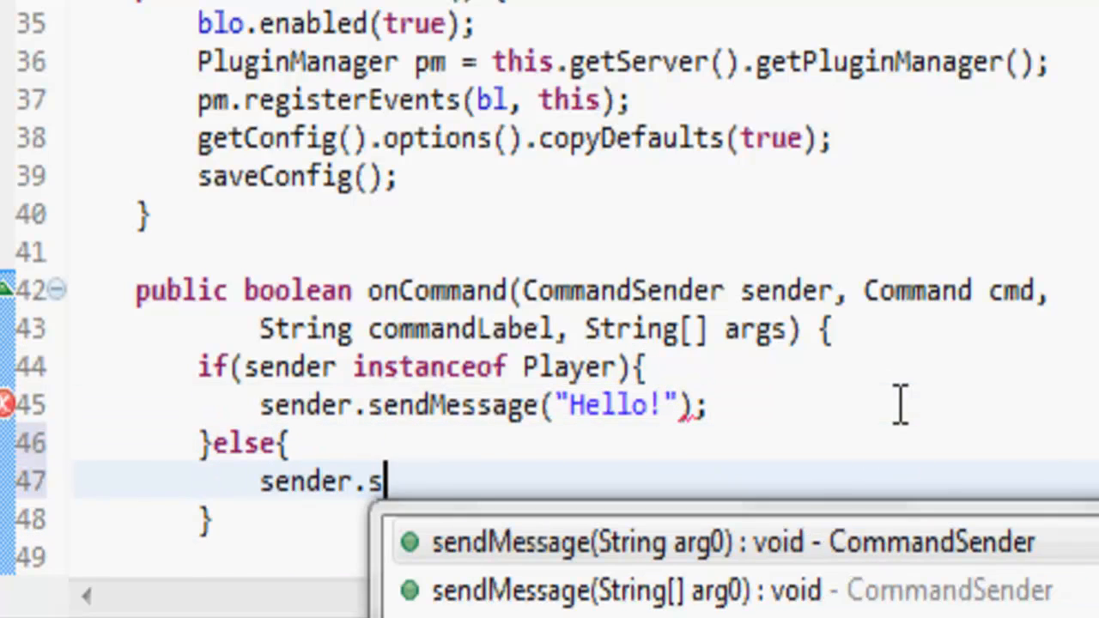
text(endMessage(""))
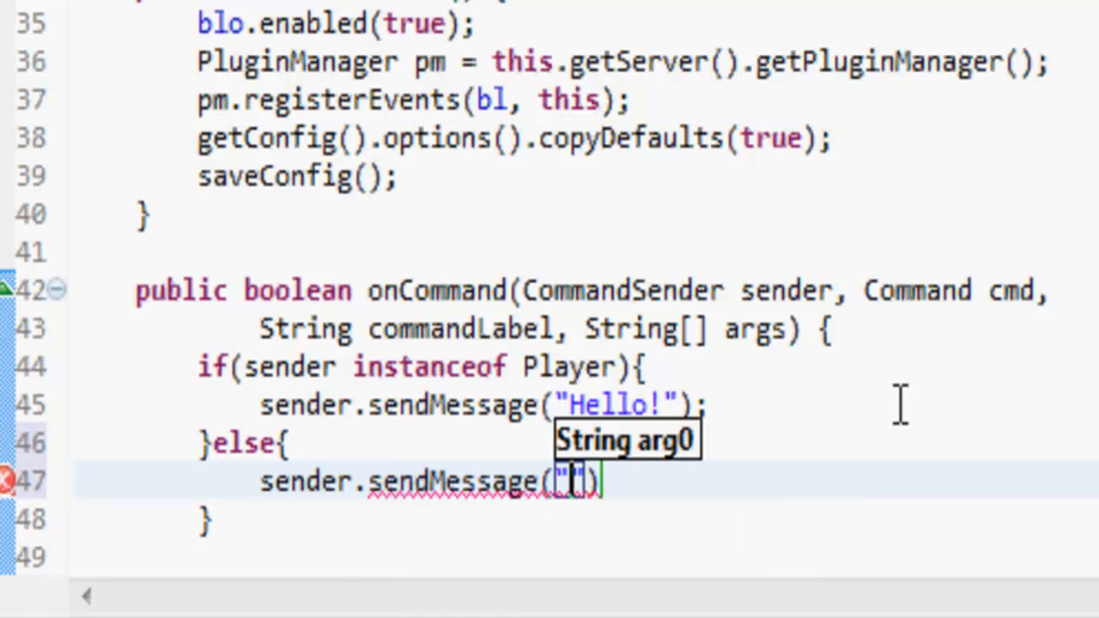
text(On)
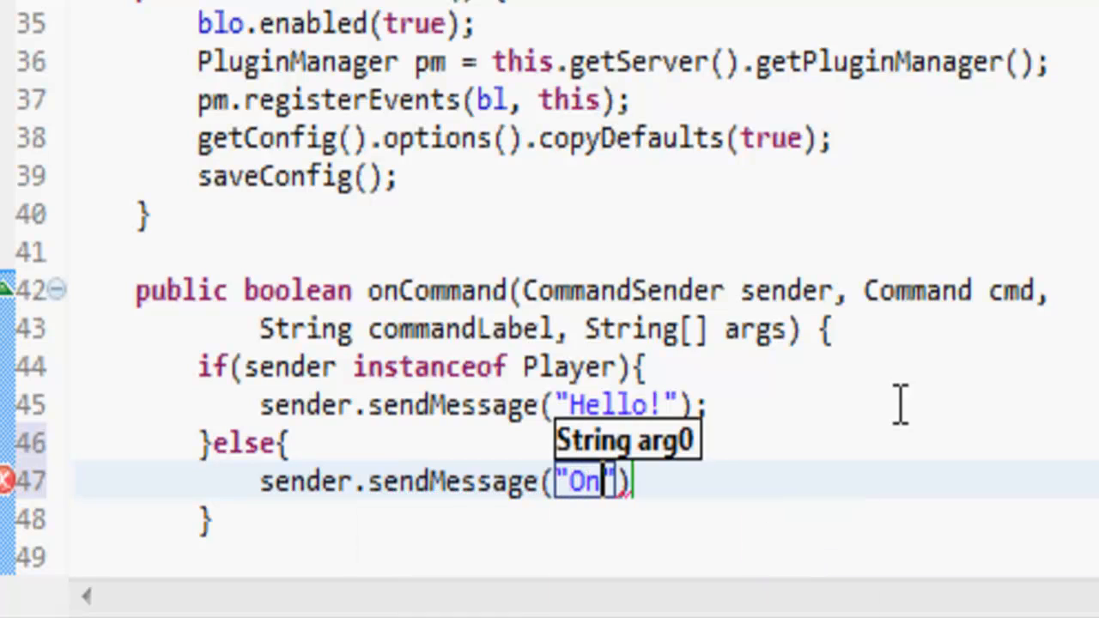
text(ly Players can Use T)
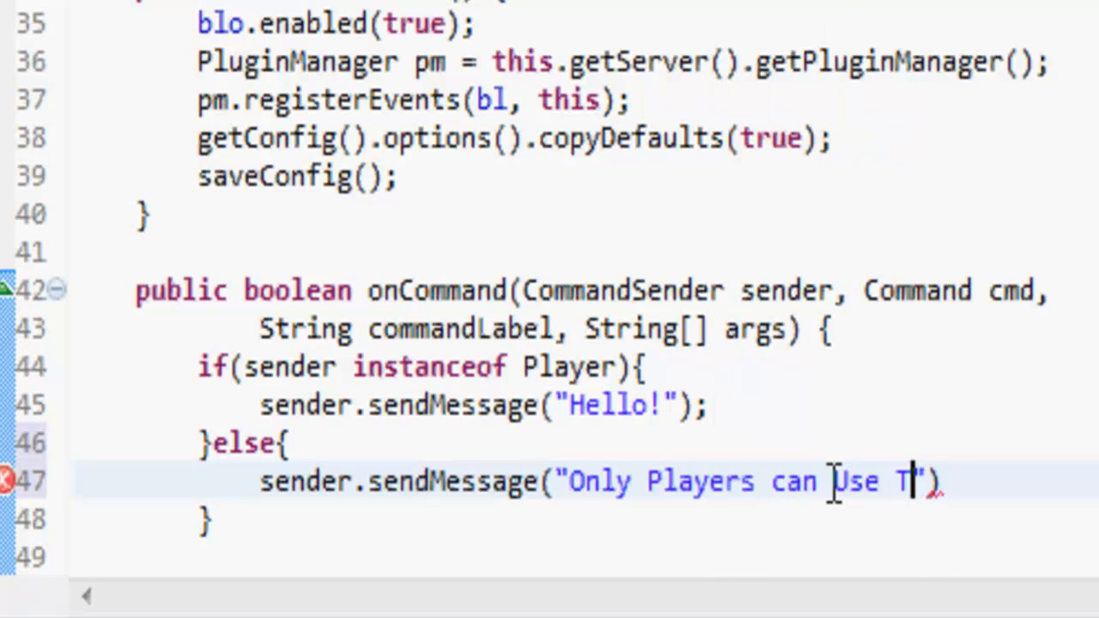
text(his Command!)
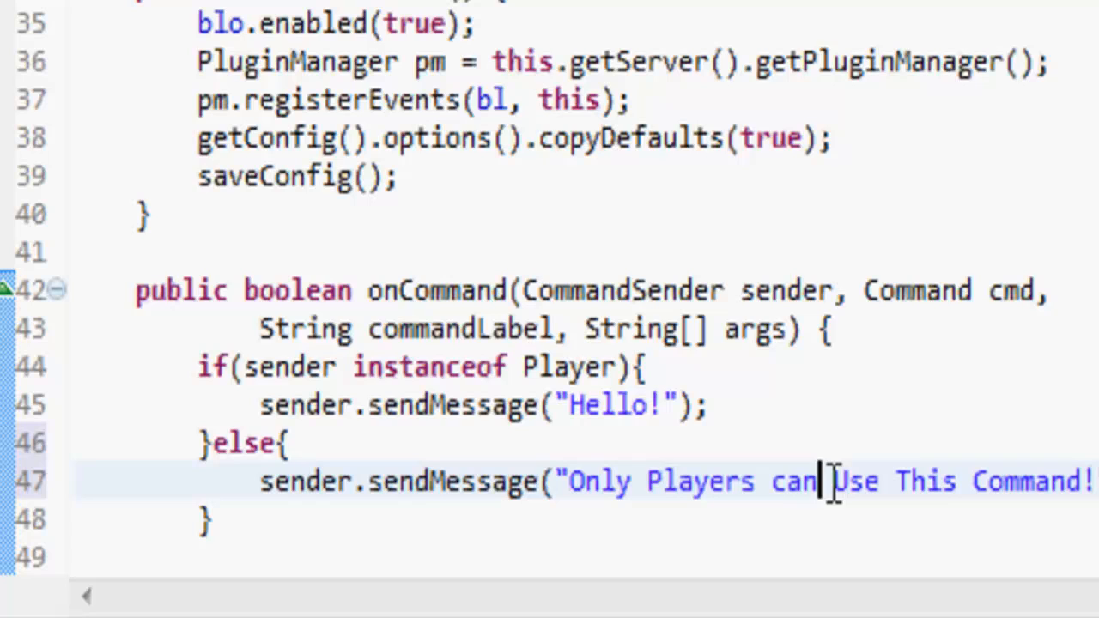
text(C)
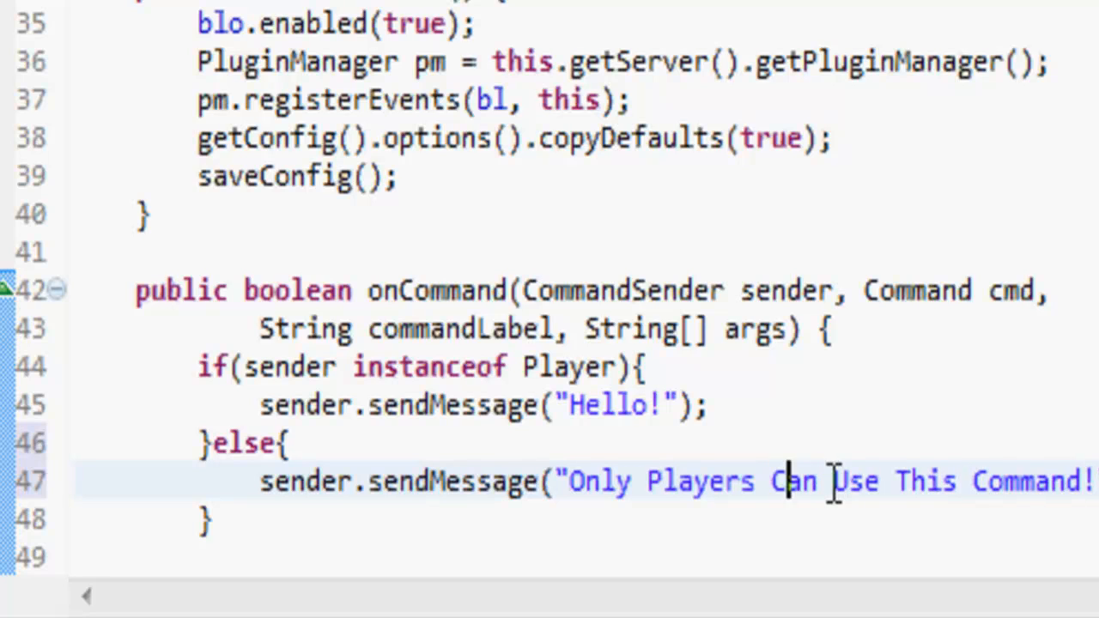
click(833, 328)
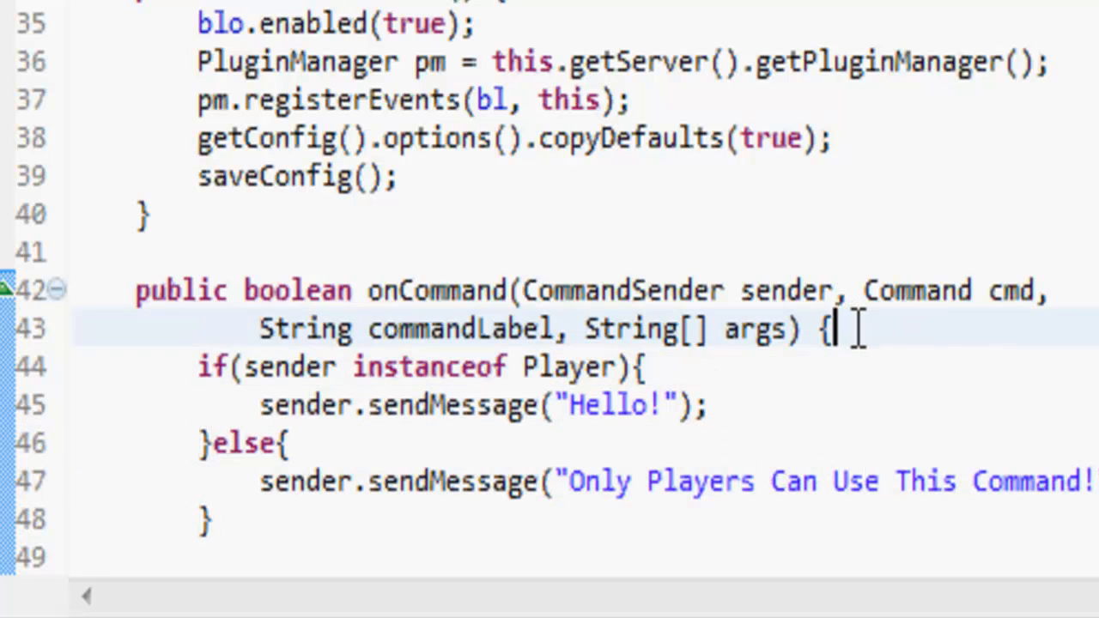
Step: Wrap the Player check in an if matching commandLabel "console", then highlight sender
text(if(command))
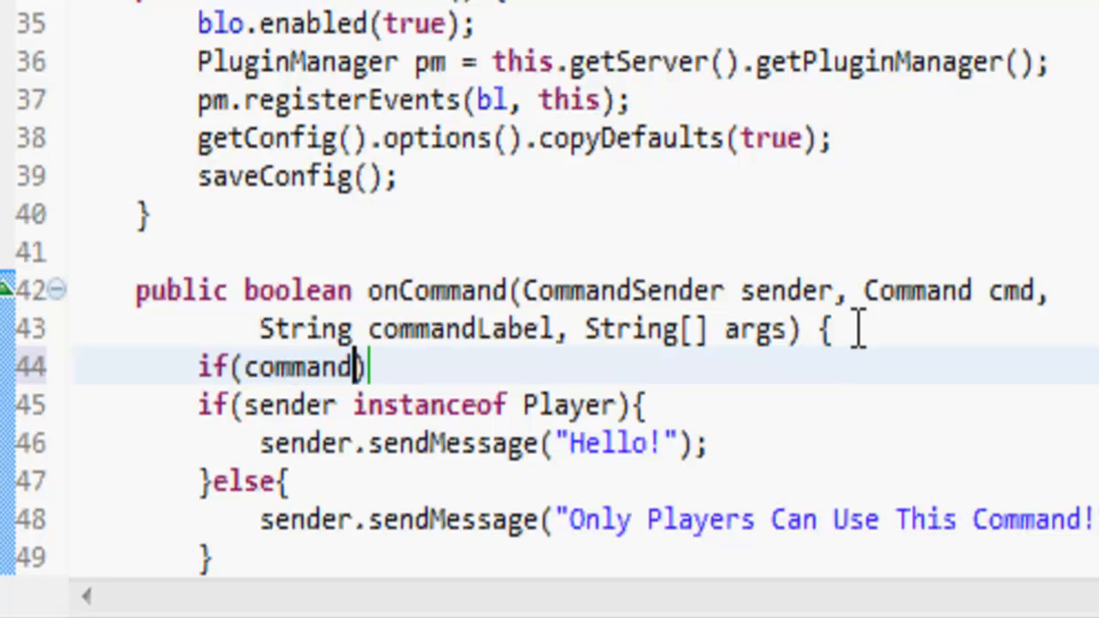
text(Label.equalsIgnoreCase(")
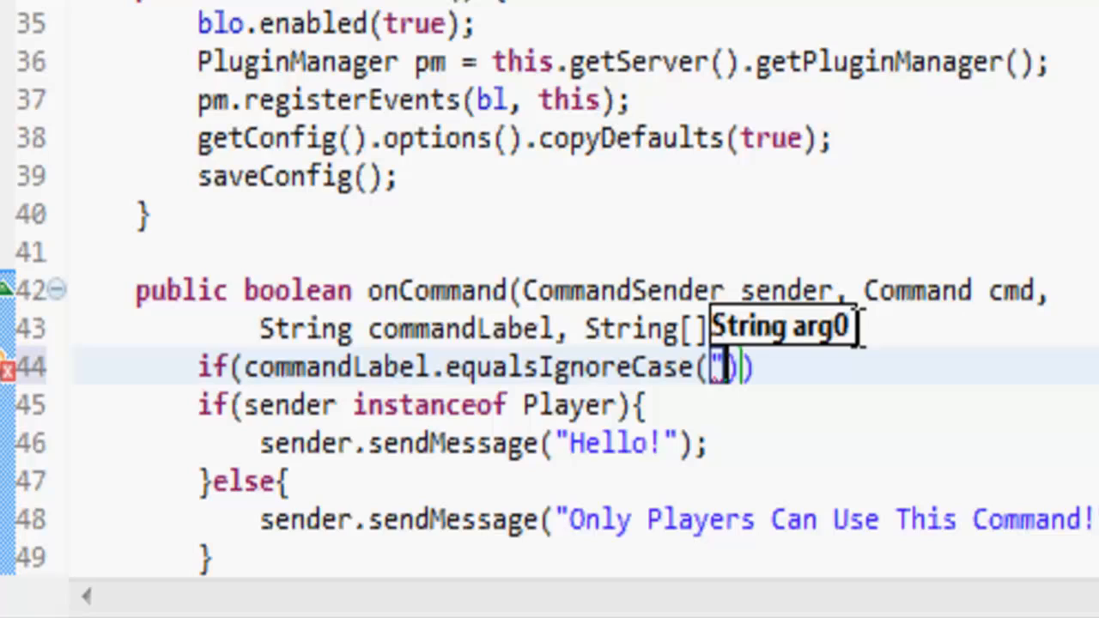
text(con)
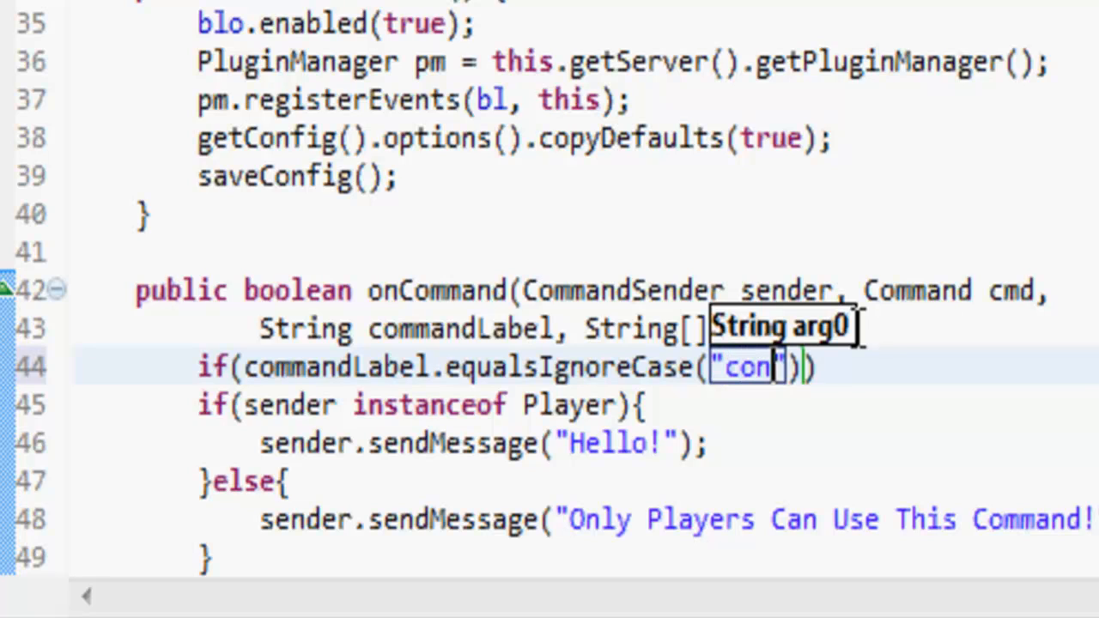
text(sole)
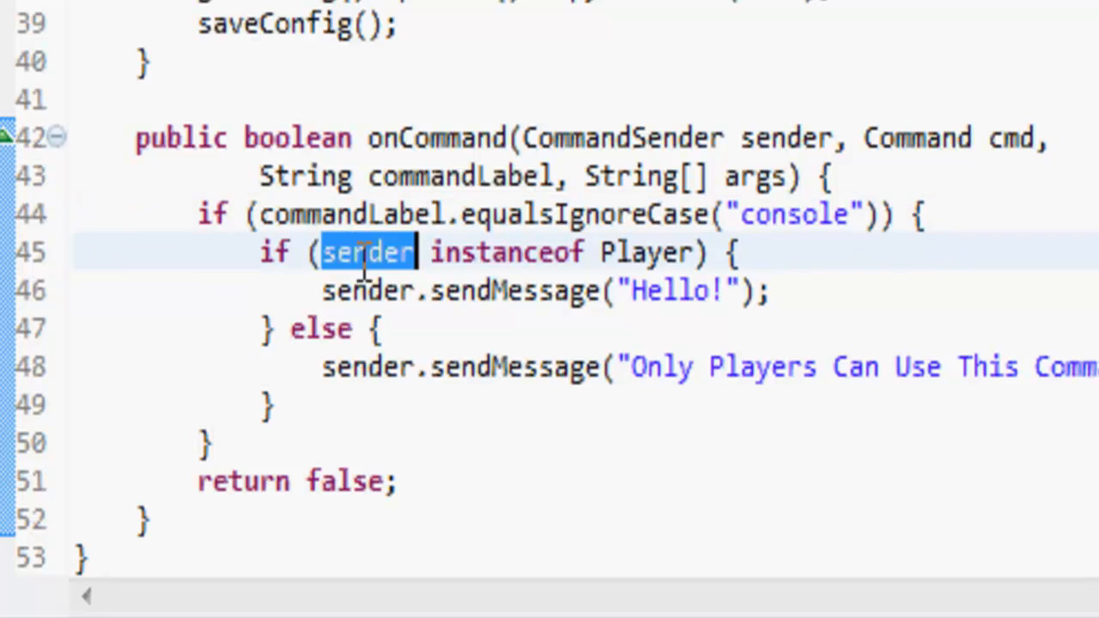
double_click(649, 251)
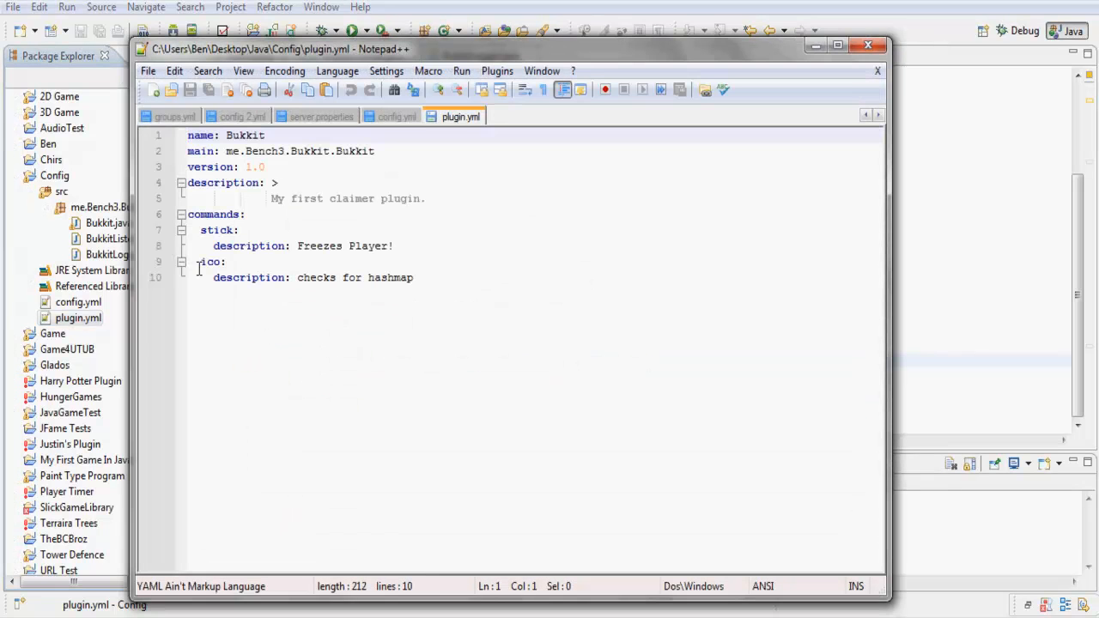
Step: Rename the second command in plugin.yml to console:
text(con)
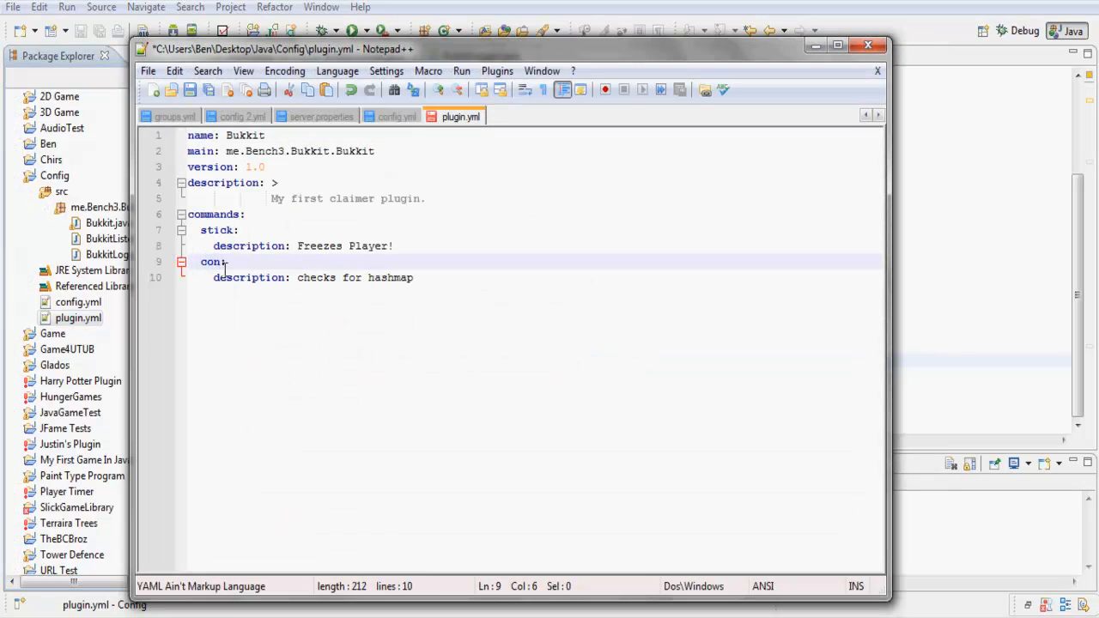
text(sole:)
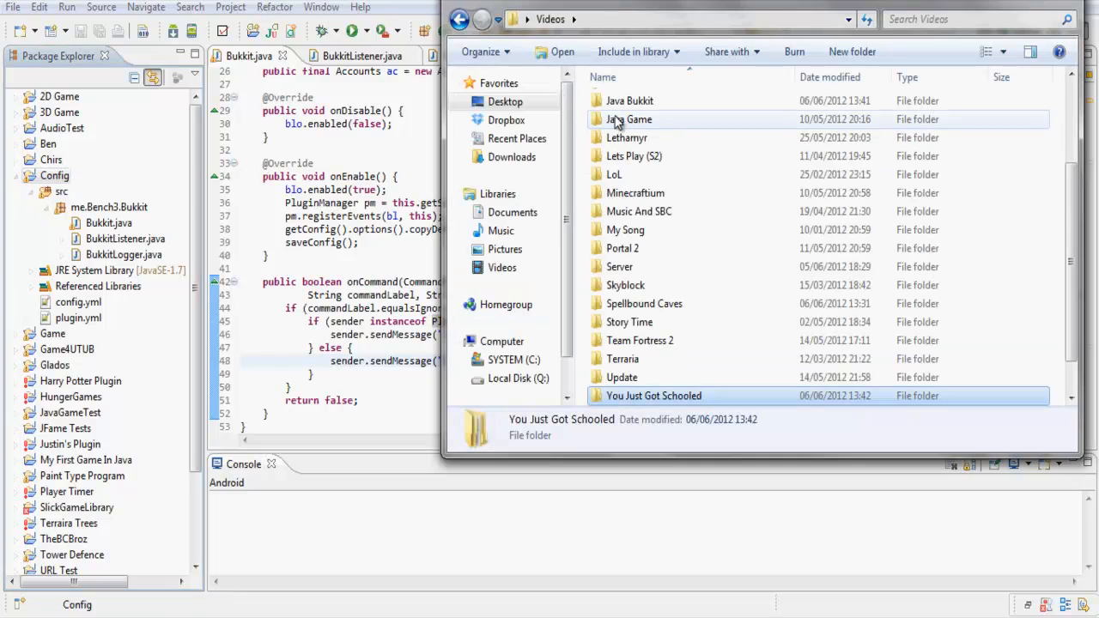
Step: Go to the Desktop's Bukkit Serv folder and pick the Start batch file
click(505, 101)
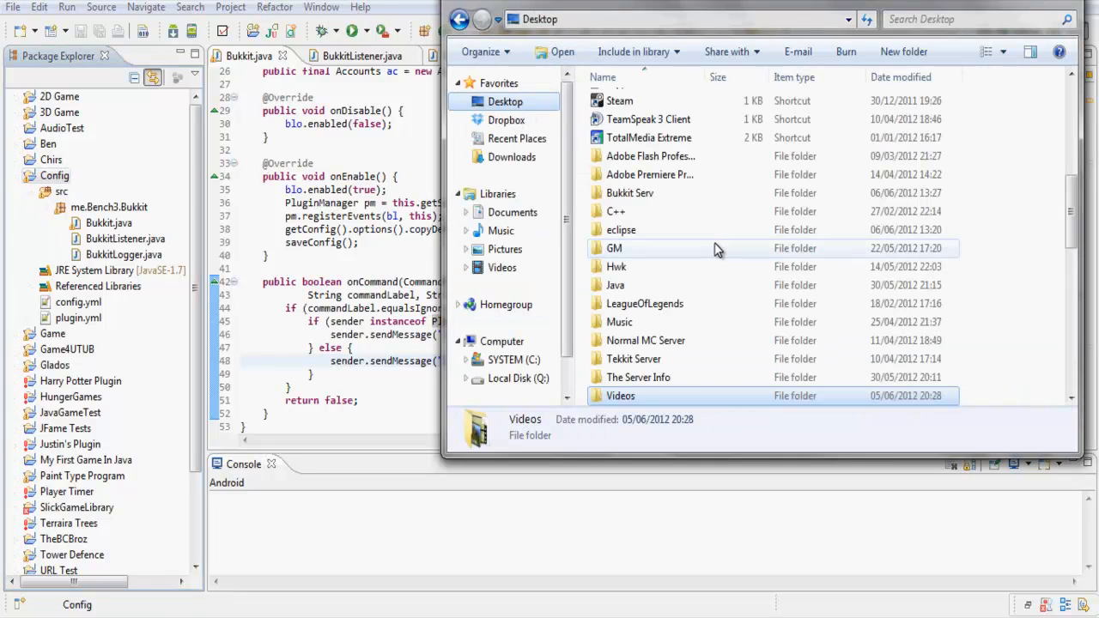
double_click(630, 193)
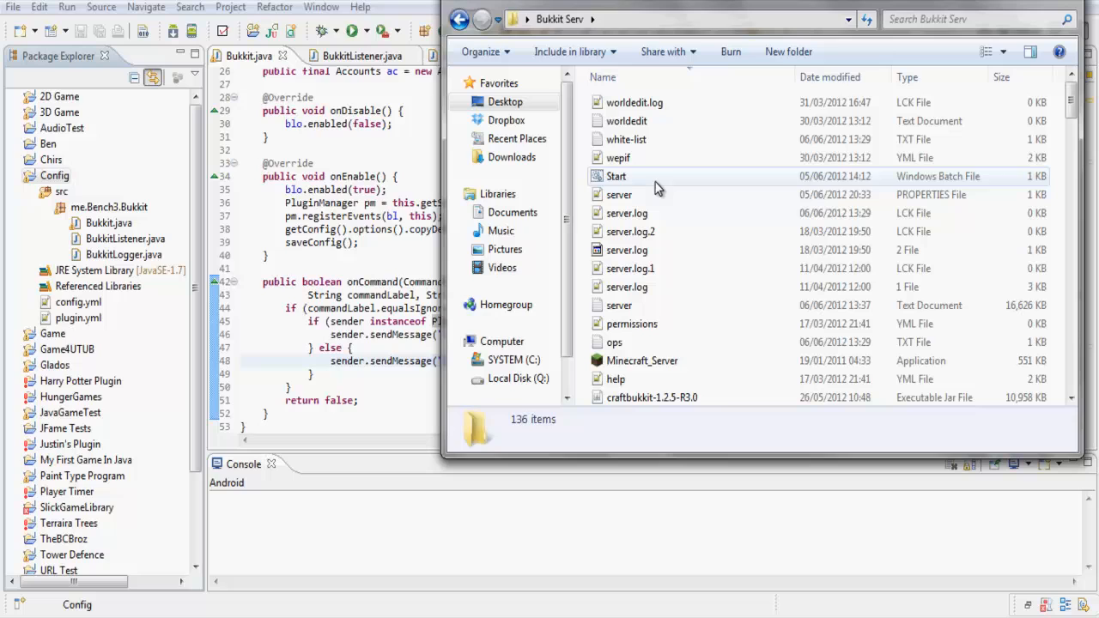
click(17, 609)
text(/cos)
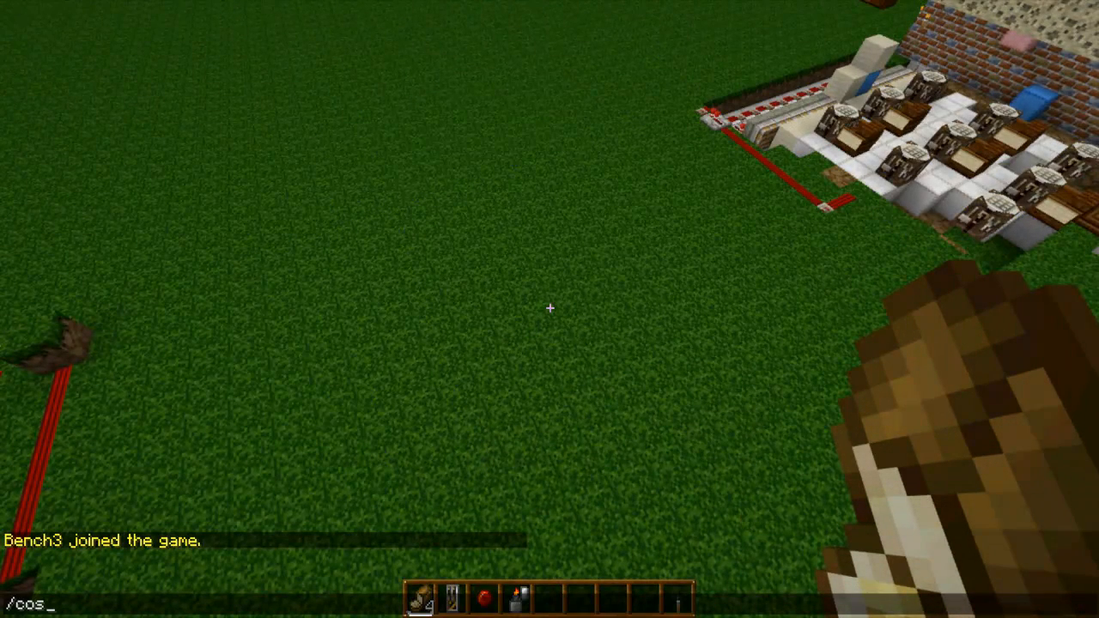
Step: Send the chat command to the server, leading to a plugin reload
key(Return)
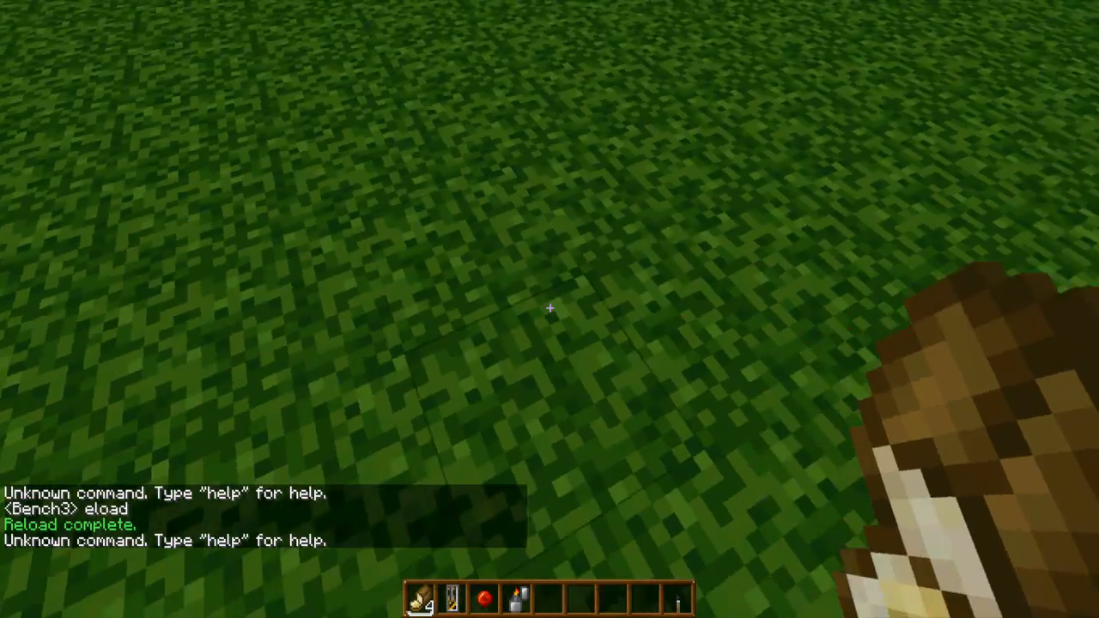
mouse_move(549, 309)
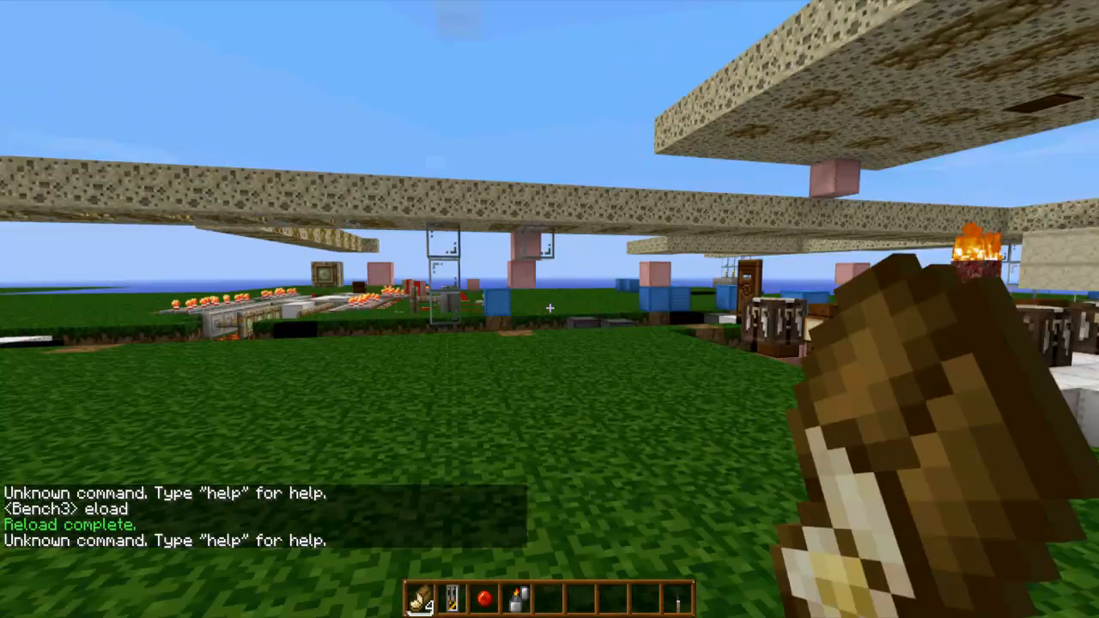
mouse_move(550, 309)
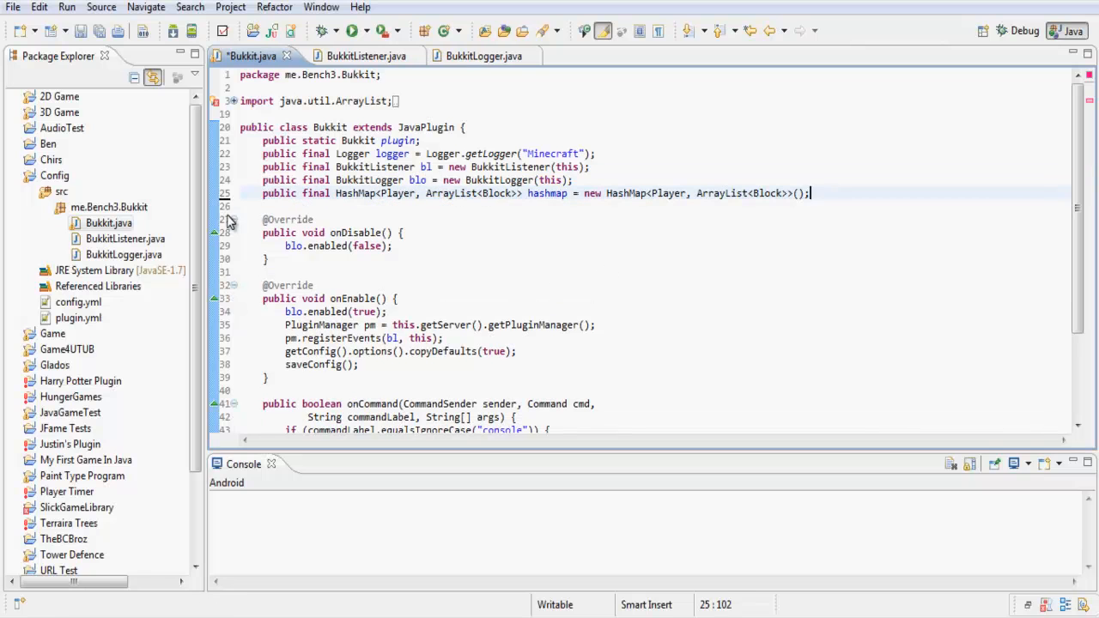
Step: Save Bukkit.java and export the Config project as a JAR into the plugins folder
key(ctrl+s)
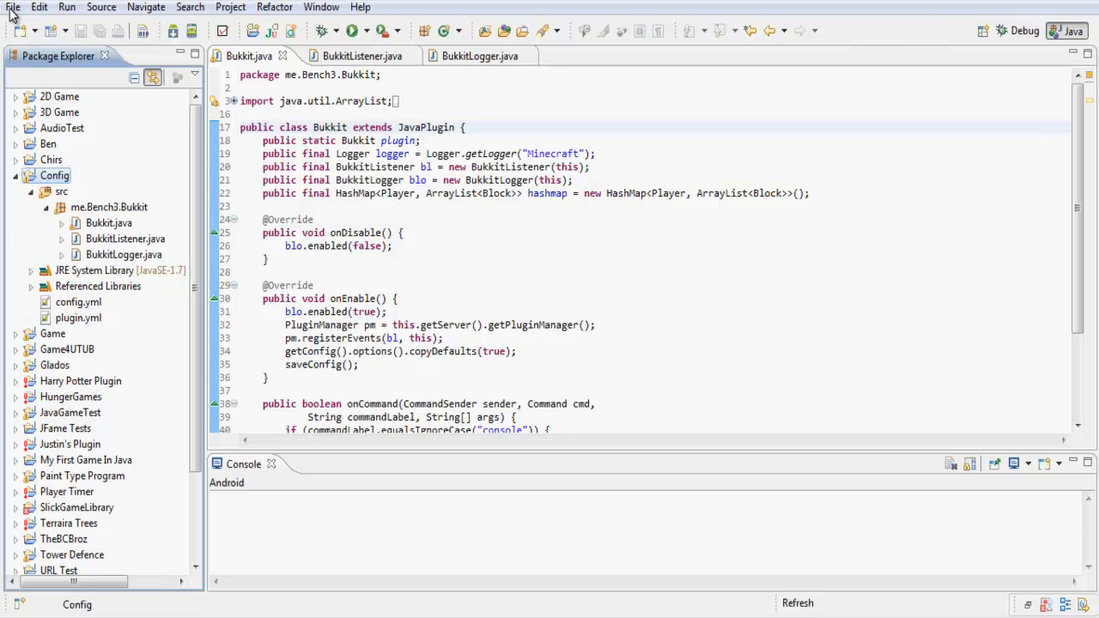
click(14, 7)
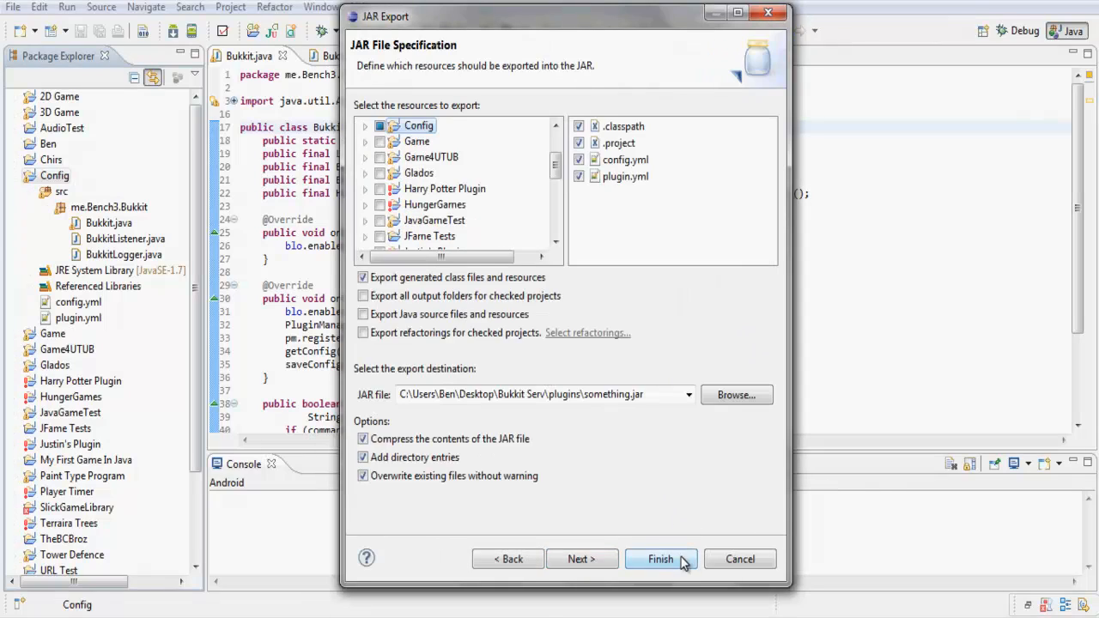
click(659, 559)
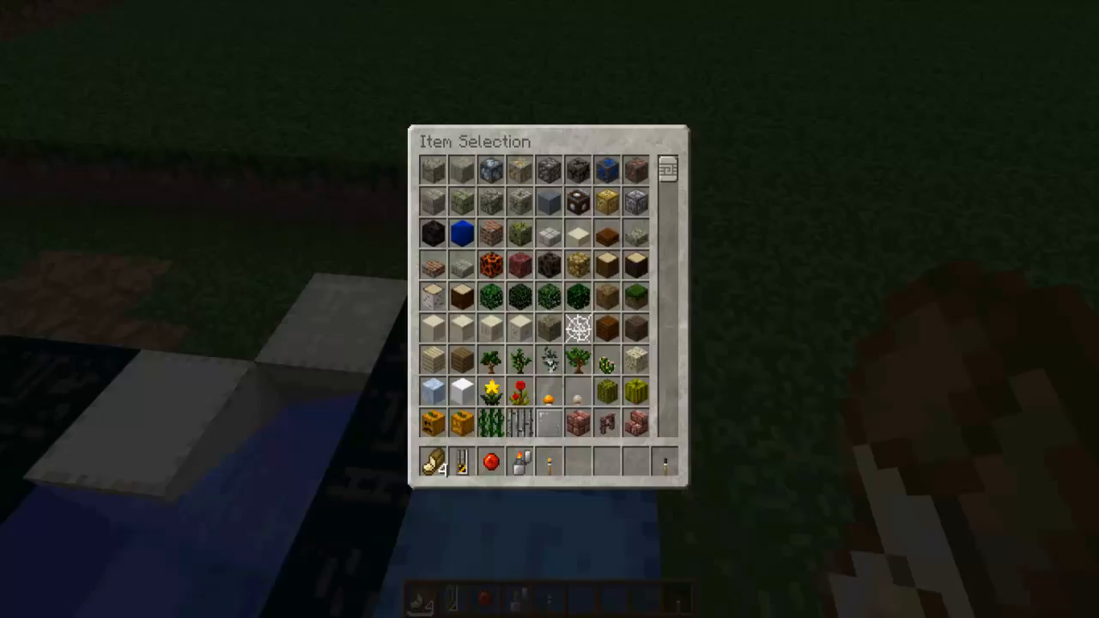
Step: Close the inventory and run /console in chat to get the Hello! reply
key(Escape)
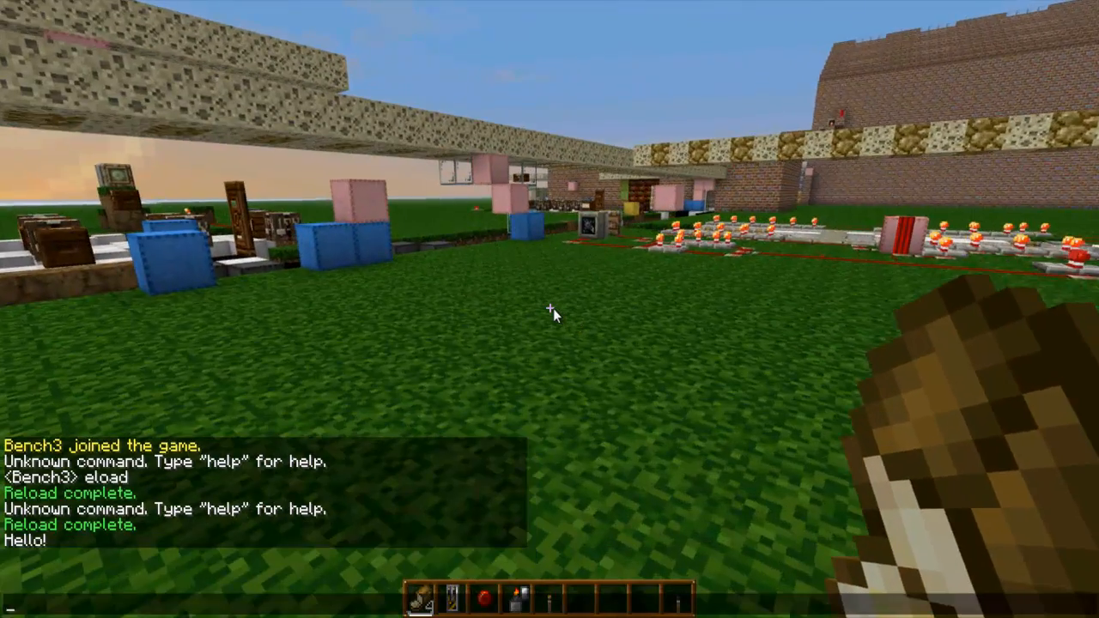
text(/console)
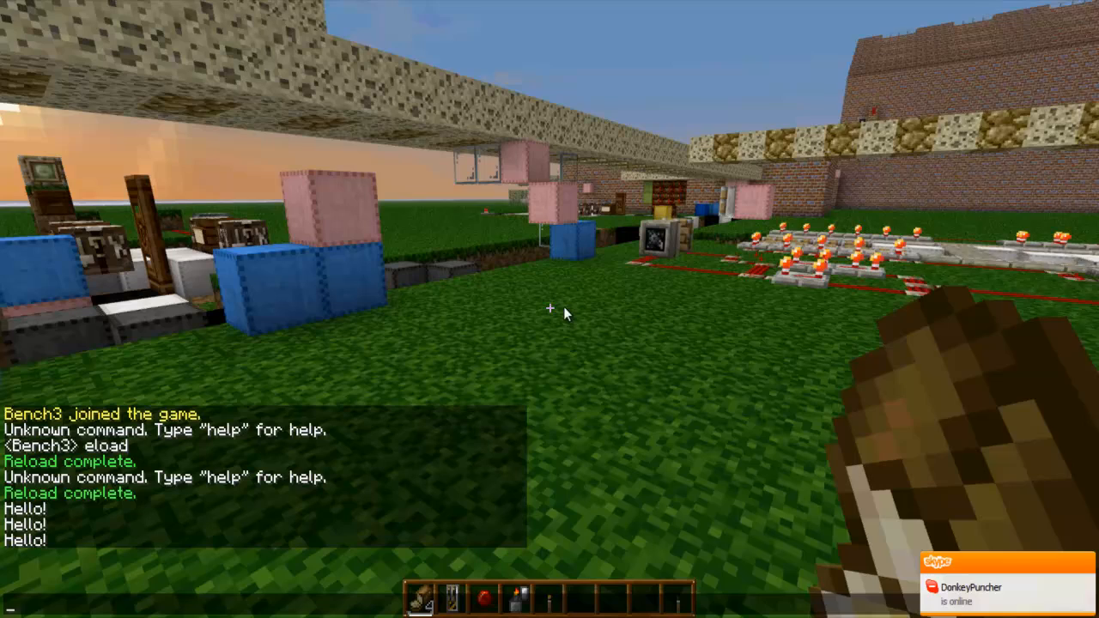
mouse_move(549, 309)
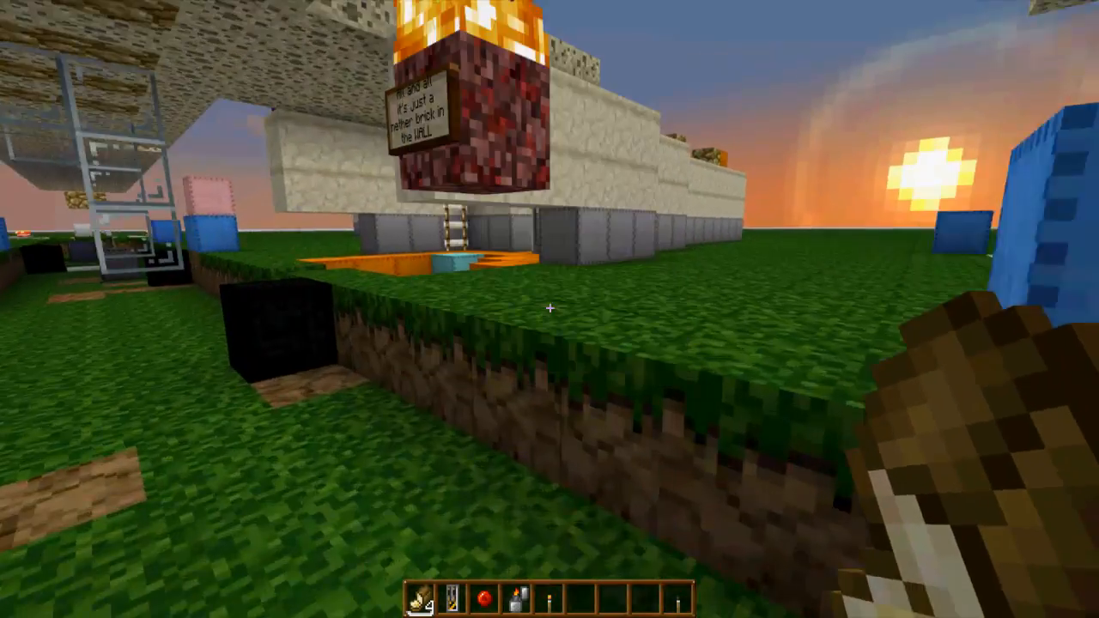
key(f3)
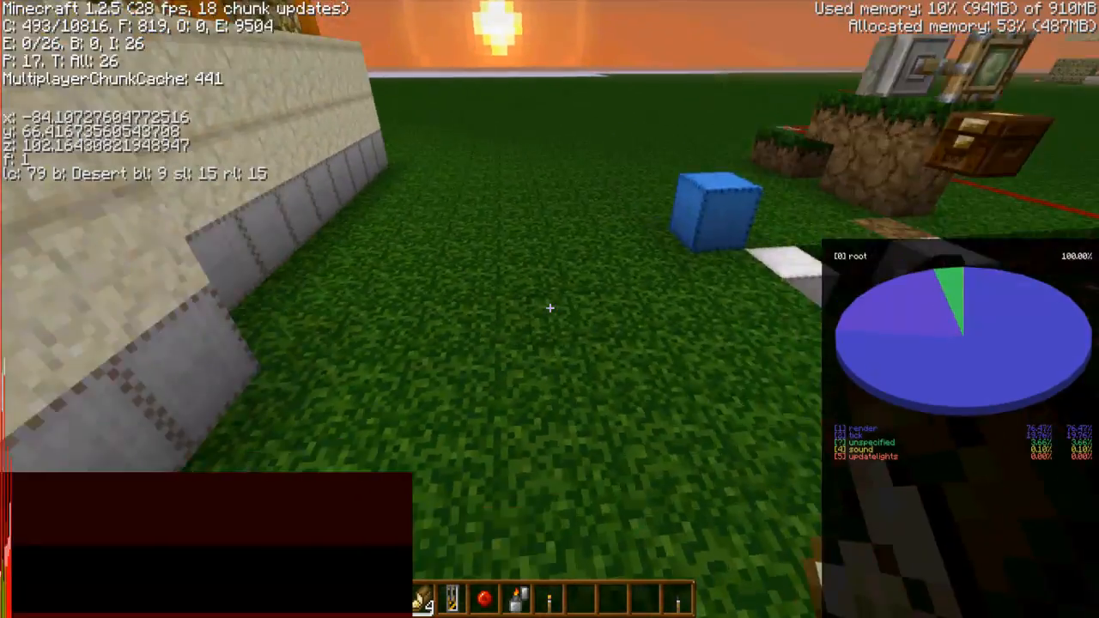
mouse_move(550, 309)
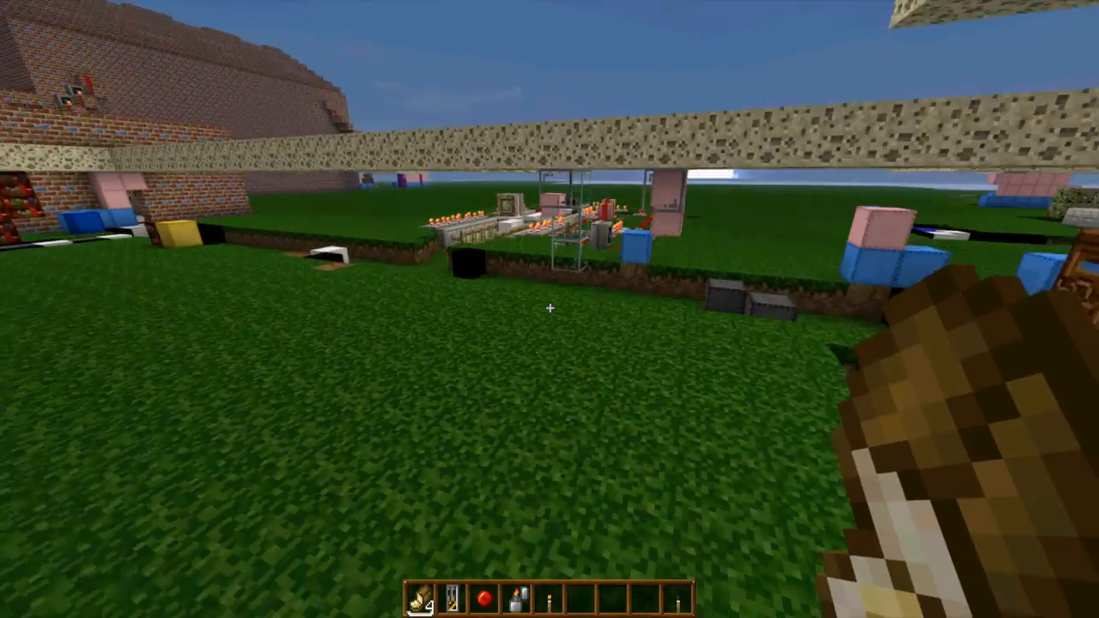
mouse_move(550, 309)
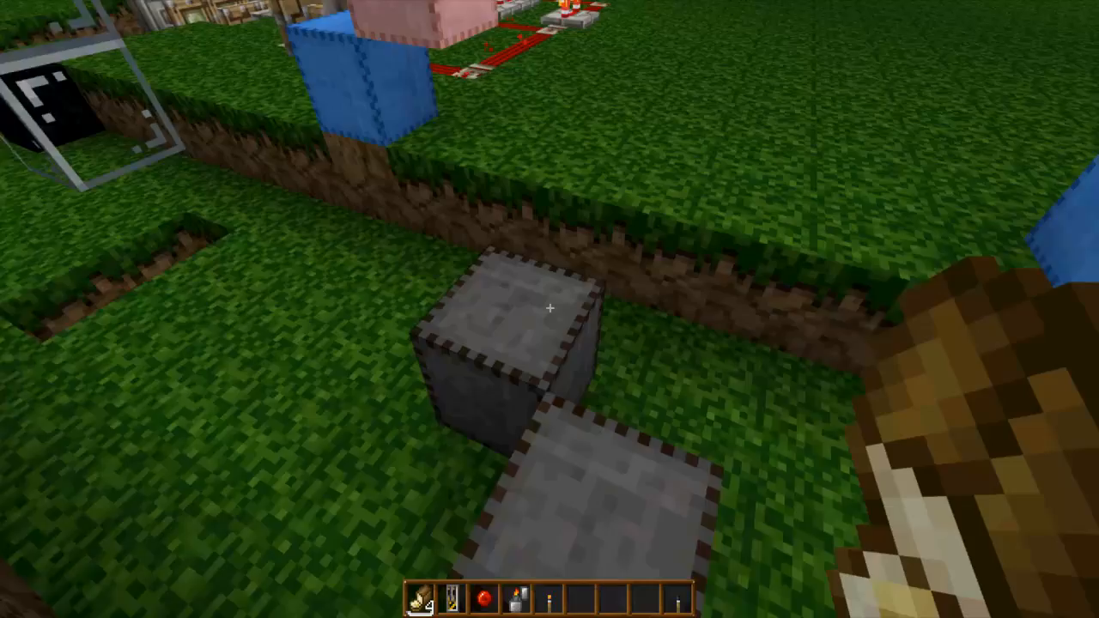
key(Escape)
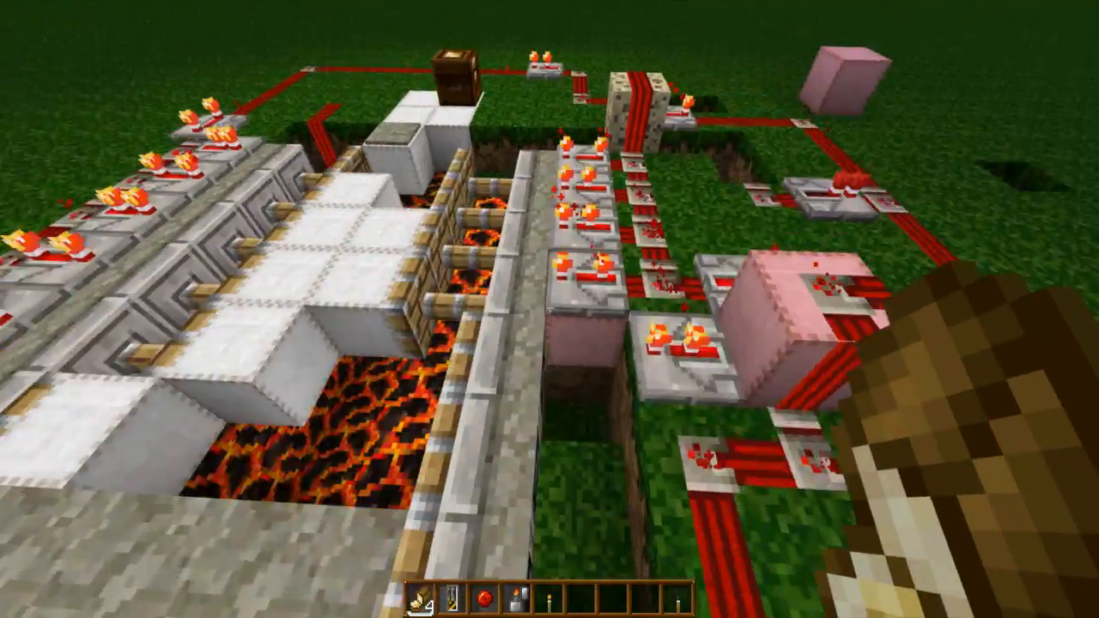
mouse_move(549, 309)
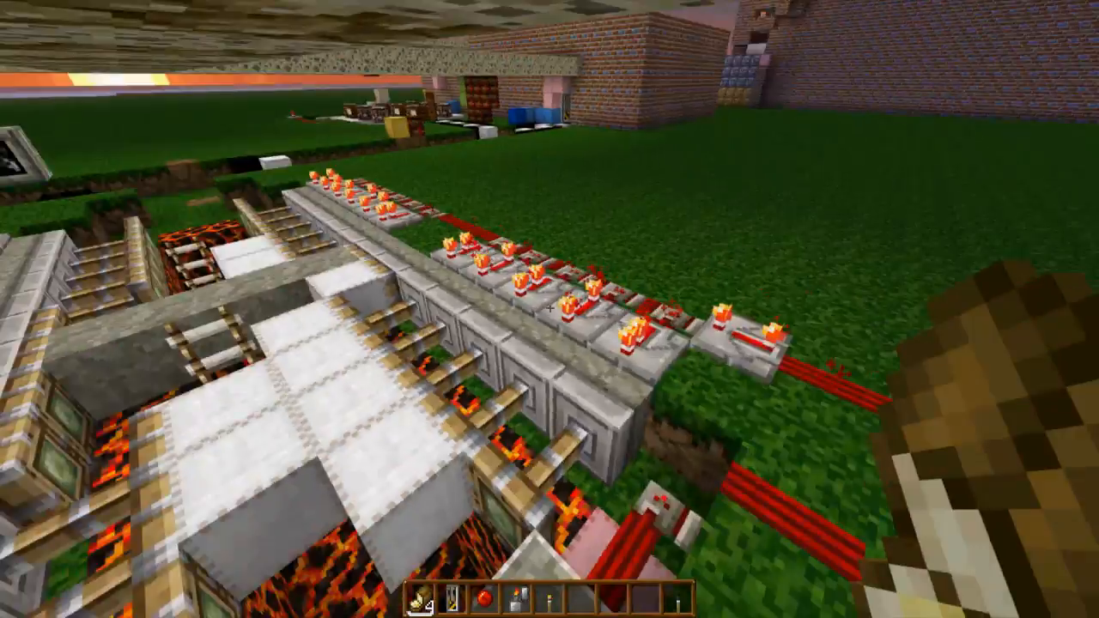